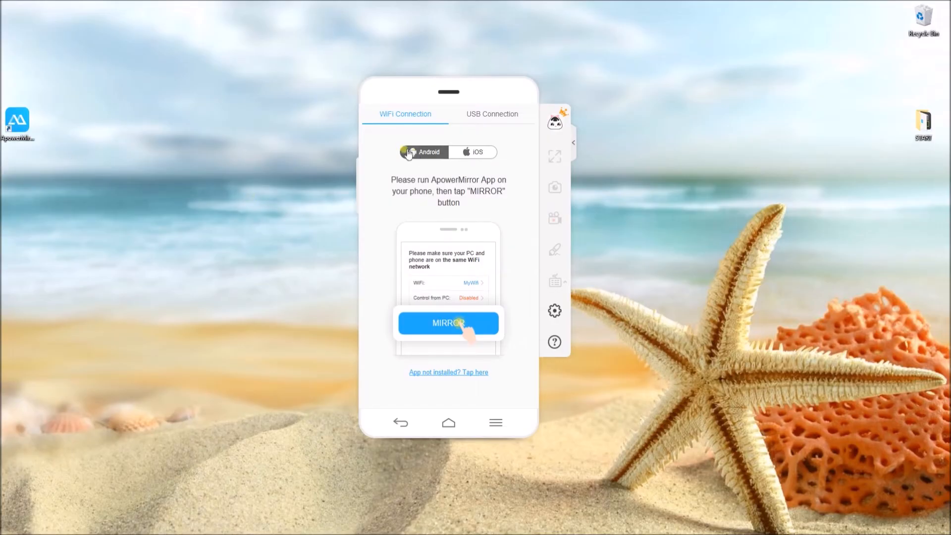
Step: Choose Android, approve the phone's screen-capture request and dismiss the notification prompt to start mirroring
{"action": "left_click", "coordinate": [492, 114]}
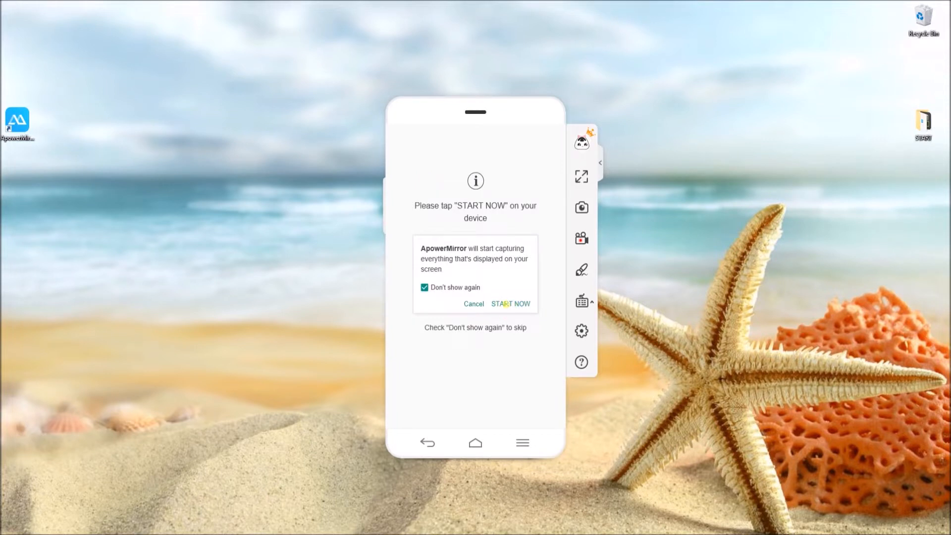
{"action": "left_click", "coordinate": [510, 304]}
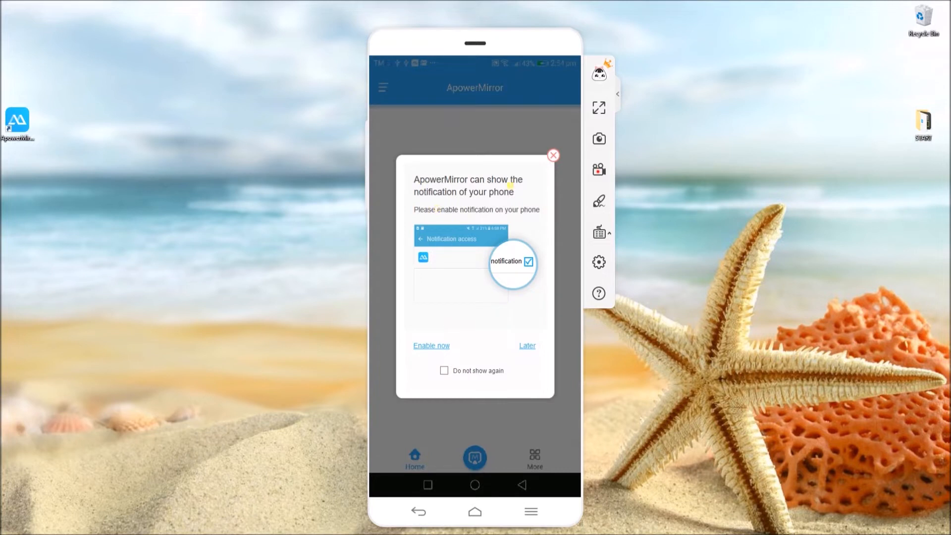
{"action": "left_click", "coordinate": [552, 155]}
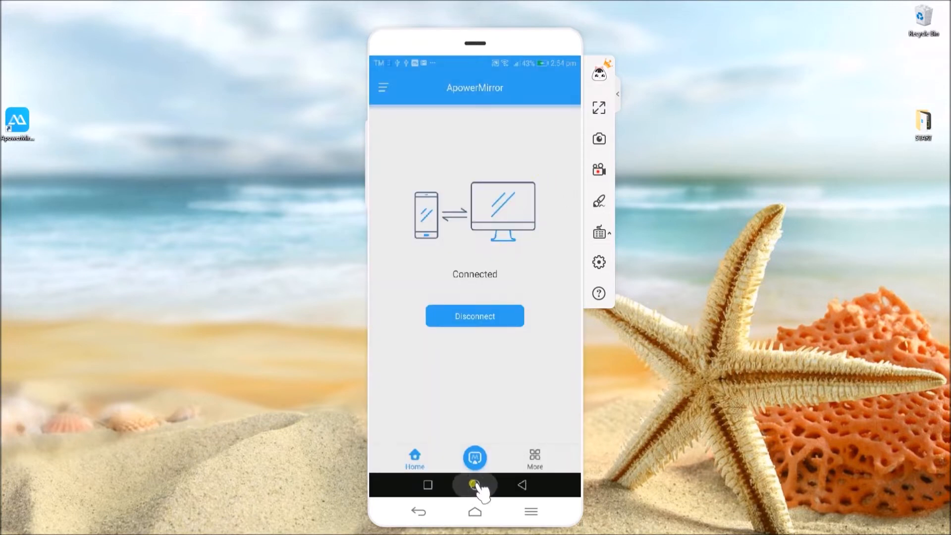
Step: Go to the phone's home screen, launch Lazada and browse its Taobao Collection section
{"action": "left_click", "coordinate": [475, 484]}
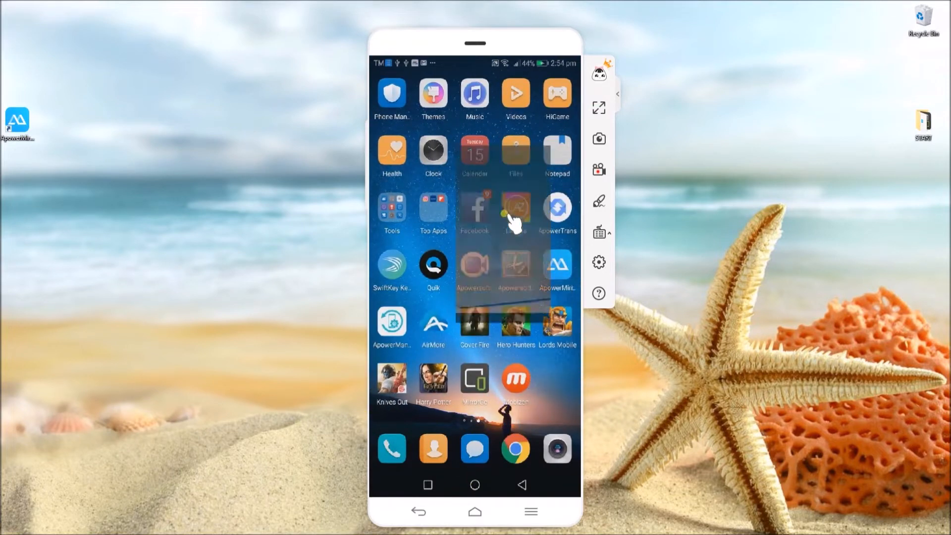
{"action": "left_click", "coordinate": [515, 212]}
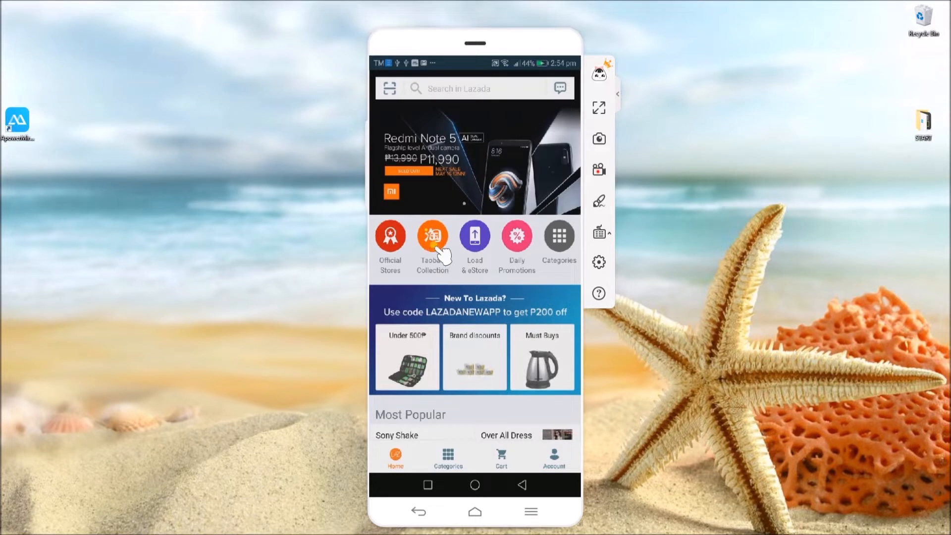
{"action": "left_click", "coordinate": [433, 237]}
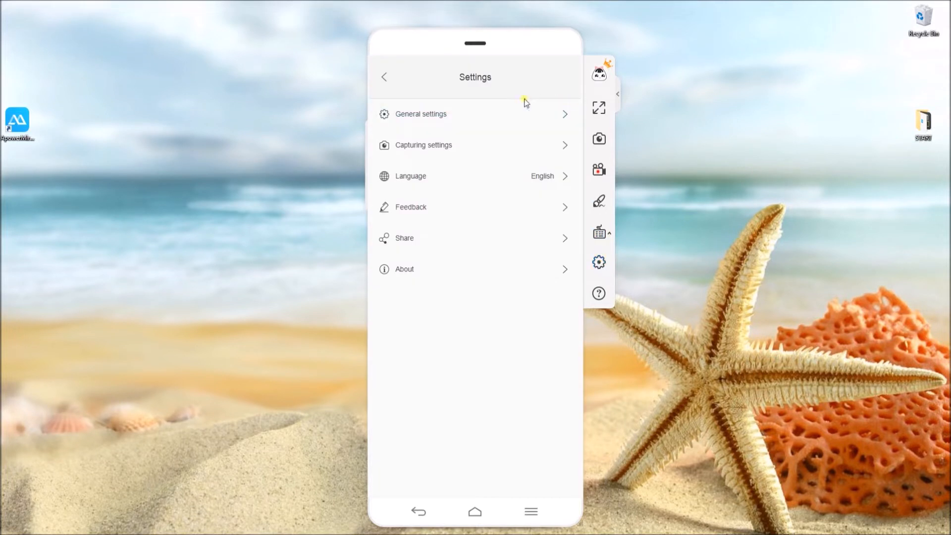
Step: Review the General and Capturing settings pages, leave Settings and send the phone home
{"action": "left_click", "coordinate": [420, 114]}
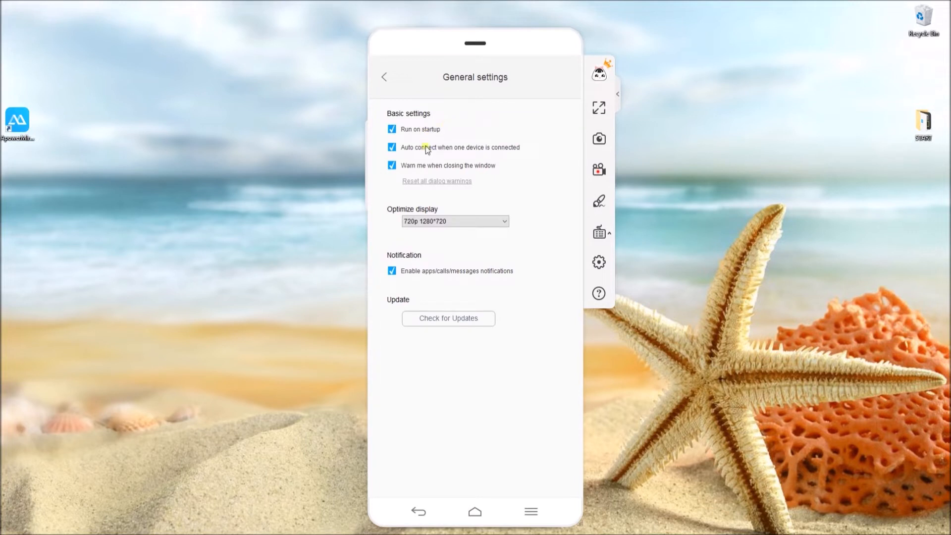
{"action": "mouse_move", "coordinate": [393, 83]}
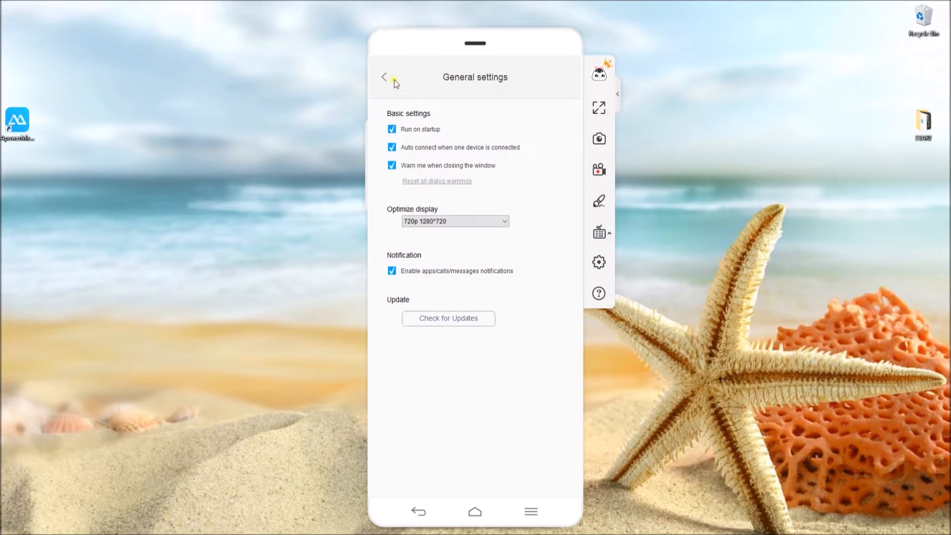
{"action": "left_click", "coordinate": [384, 77]}
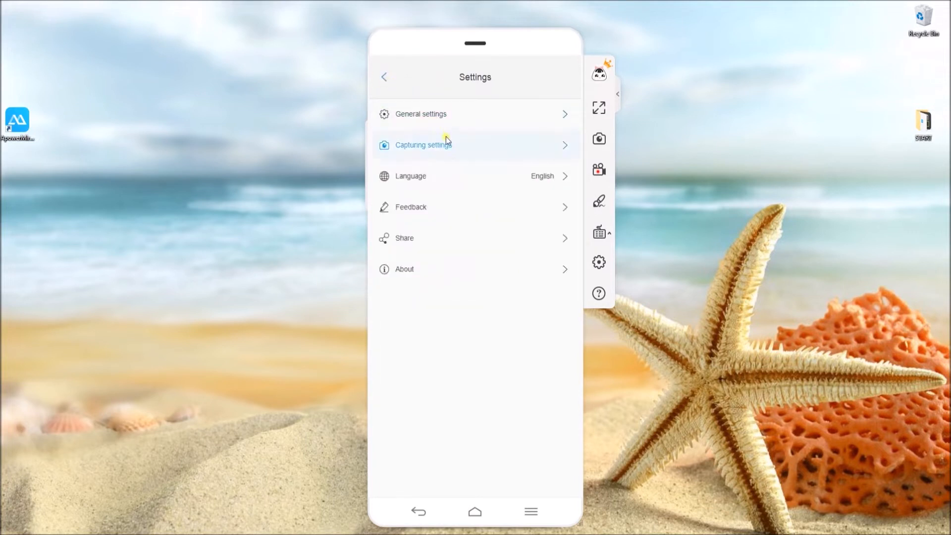
{"action": "left_click", "coordinate": [423, 145]}
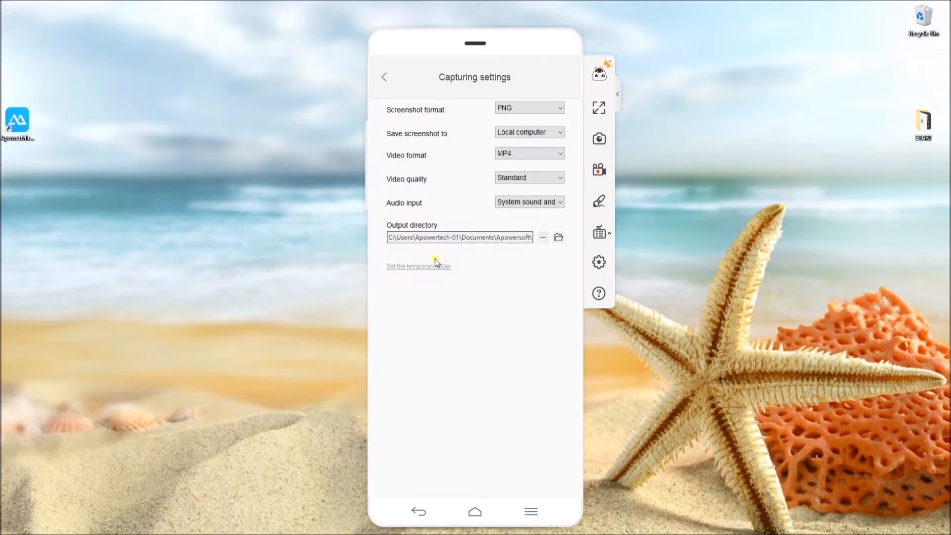
{"action": "left_click", "coordinate": [384, 77]}
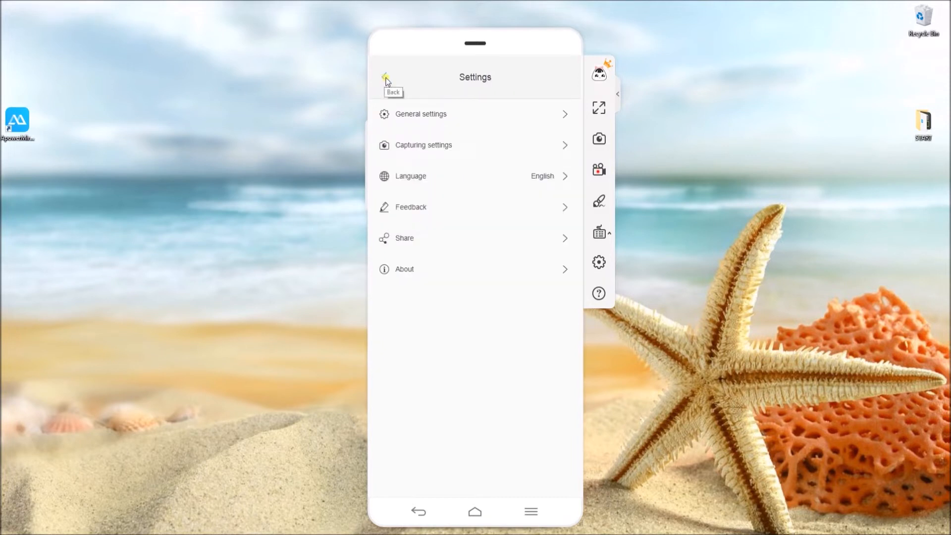
{"action": "left_click", "coordinate": [386, 77]}
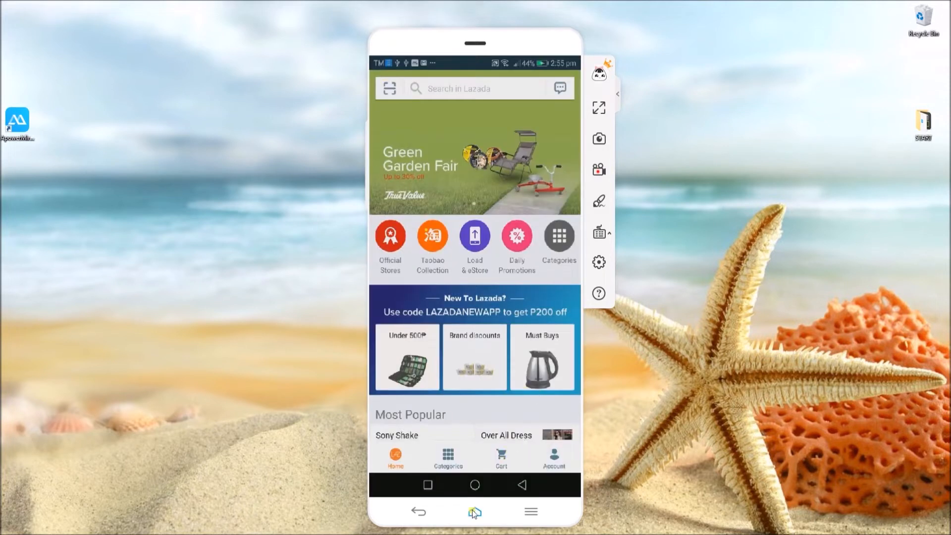
{"action": "left_click", "coordinate": [474, 512]}
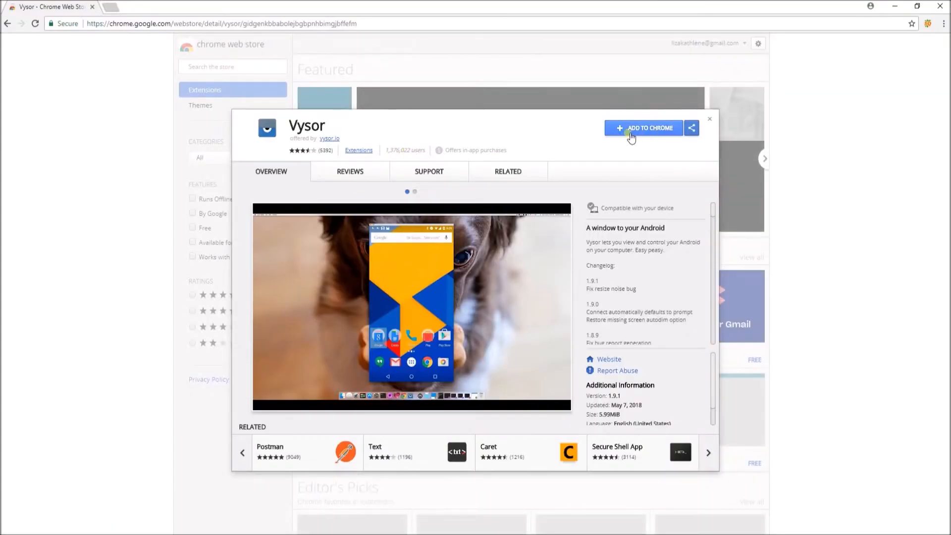
Step: Add the Vysor app to Chrome and confirm the installation
{"action": "left_click", "coordinate": [644, 128]}
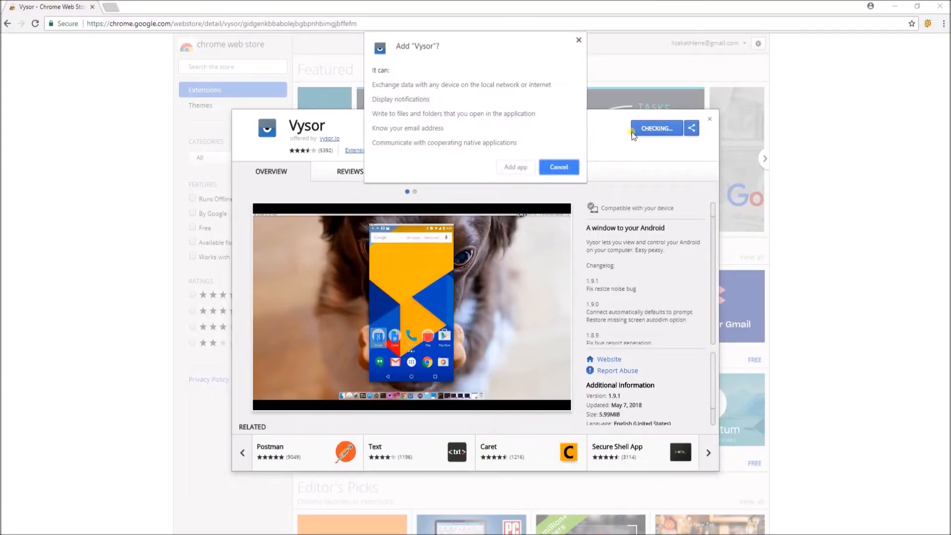
{"action": "left_click", "coordinate": [558, 167]}
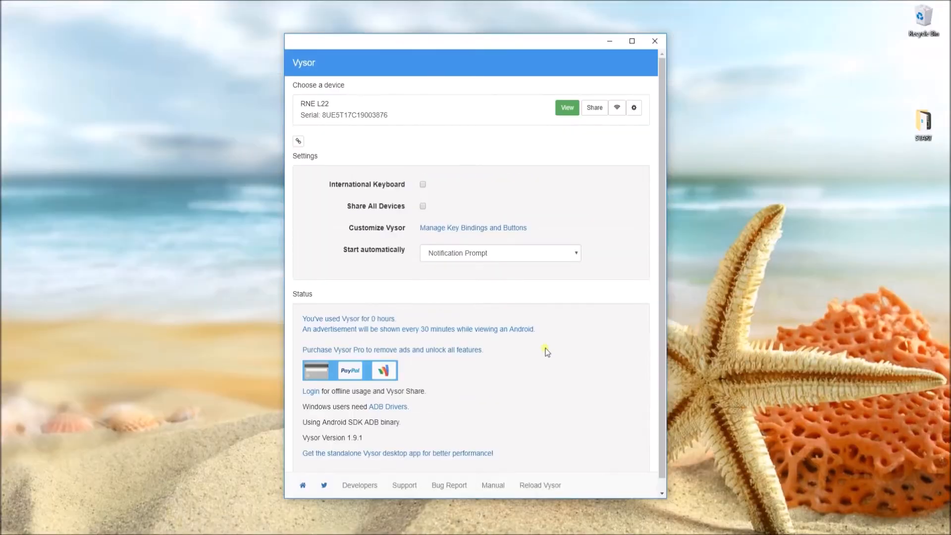
{"action": "mouse_move", "coordinate": [496, 110]}
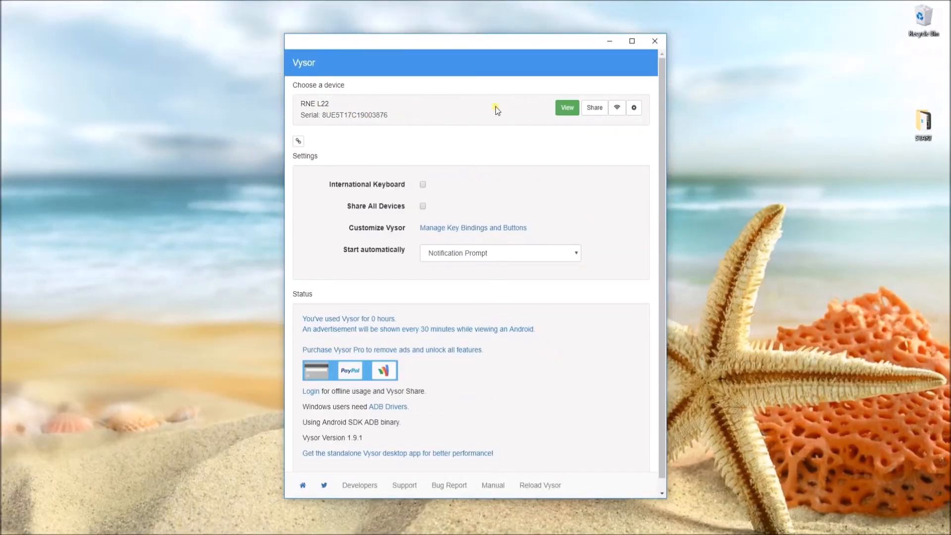
Step: View the RNE L22 phone's screen in Vysor and bring up its mirror settings
{"action": "left_click", "coordinate": [565, 107]}
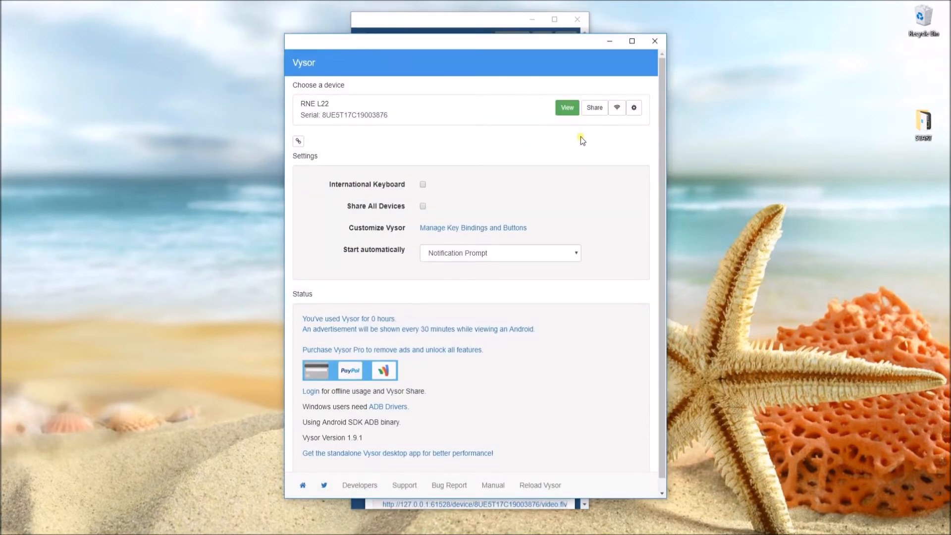
{"action": "left_click", "coordinate": [634, 107]}
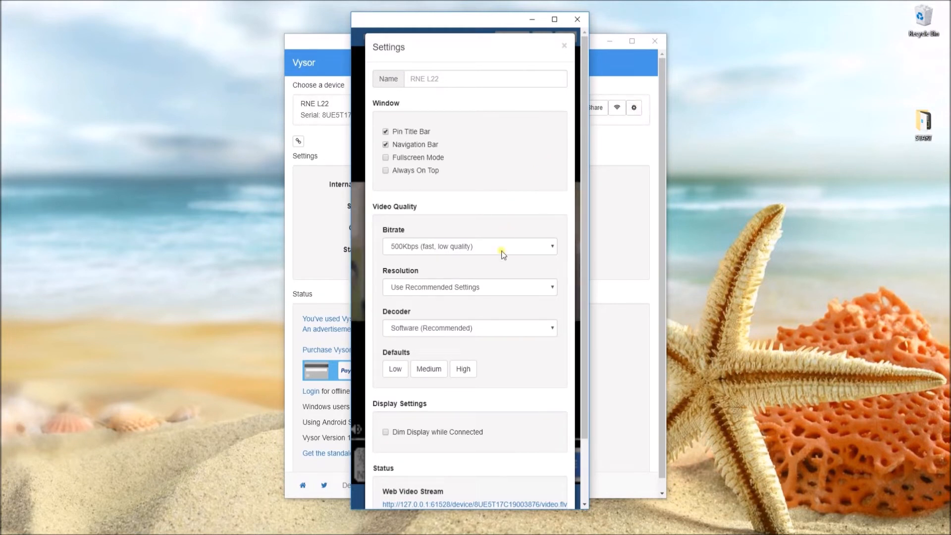
Step: Pick the slowest, highest-quality bitrate, check the resolution choices, then close Settings
{"action": "left_click", "coordinate": [466, 247]}
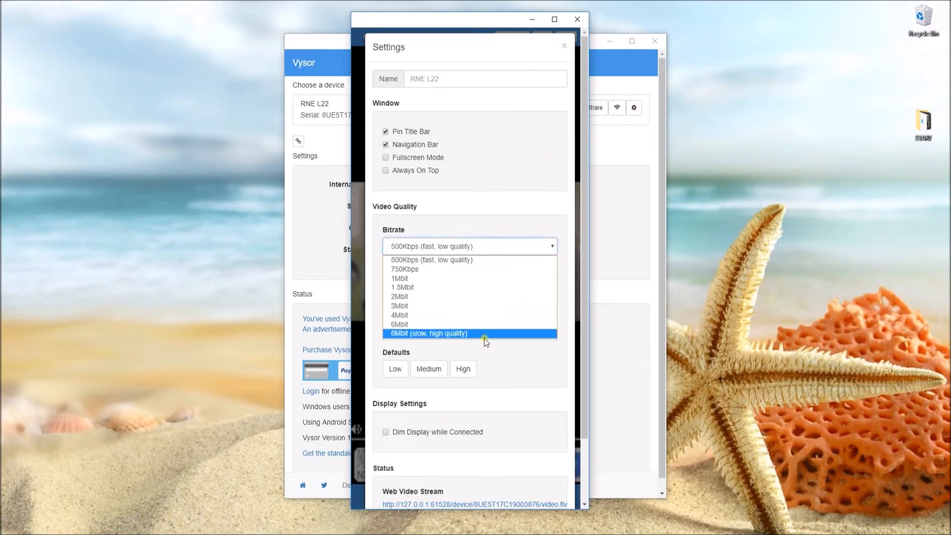
{"action": "left_click", "coordinate": [428, 332]}
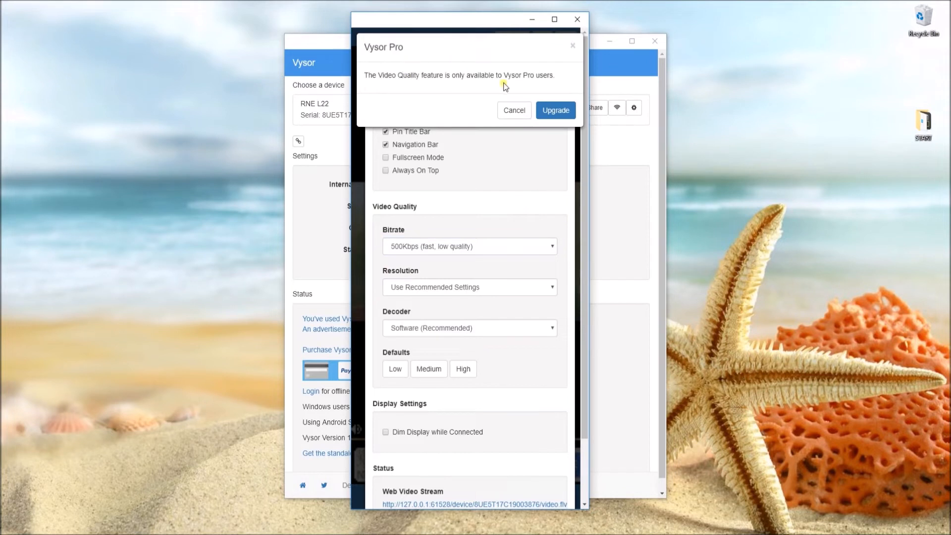
{"action": "left_click", "coordinate": [513, 110]}
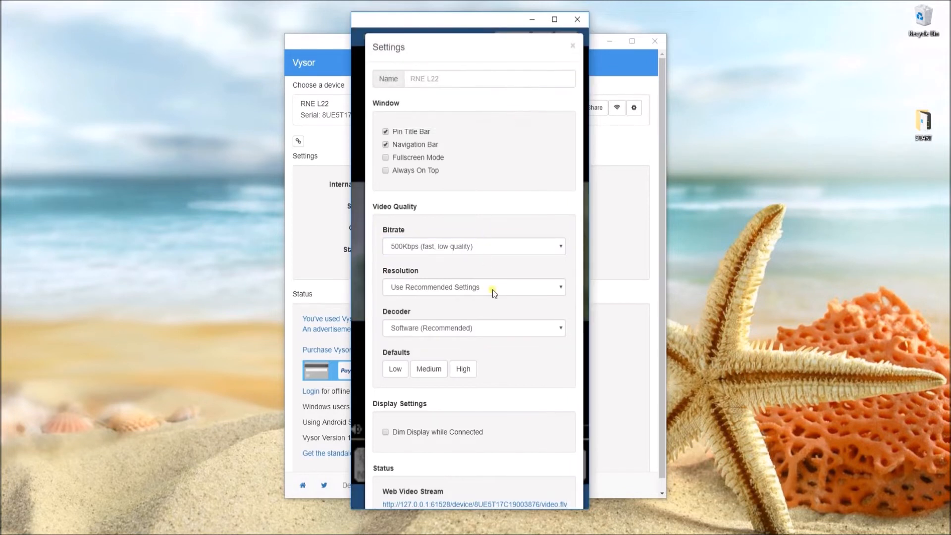
{"action": "left_click", "coordinate": [473, 287]}
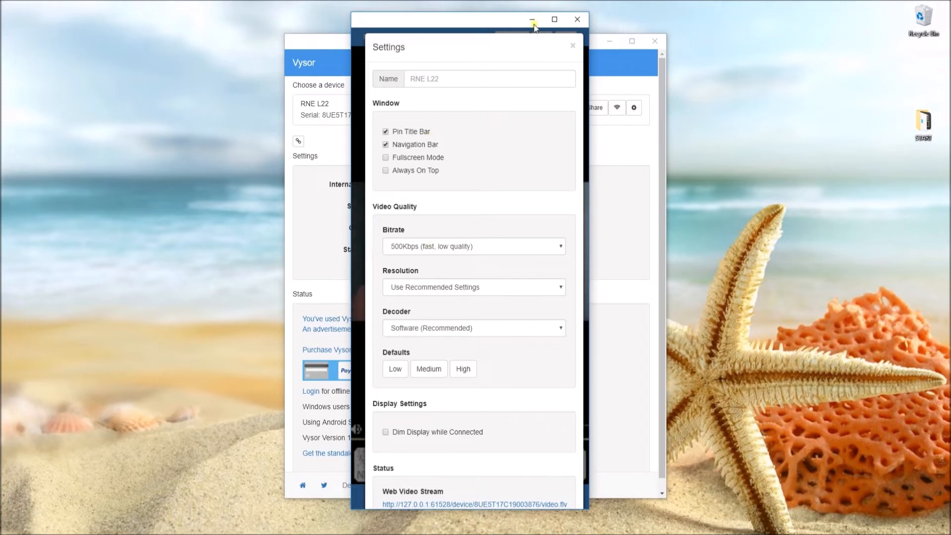
{"action": "left_click", "coordinate": [571, 46]}
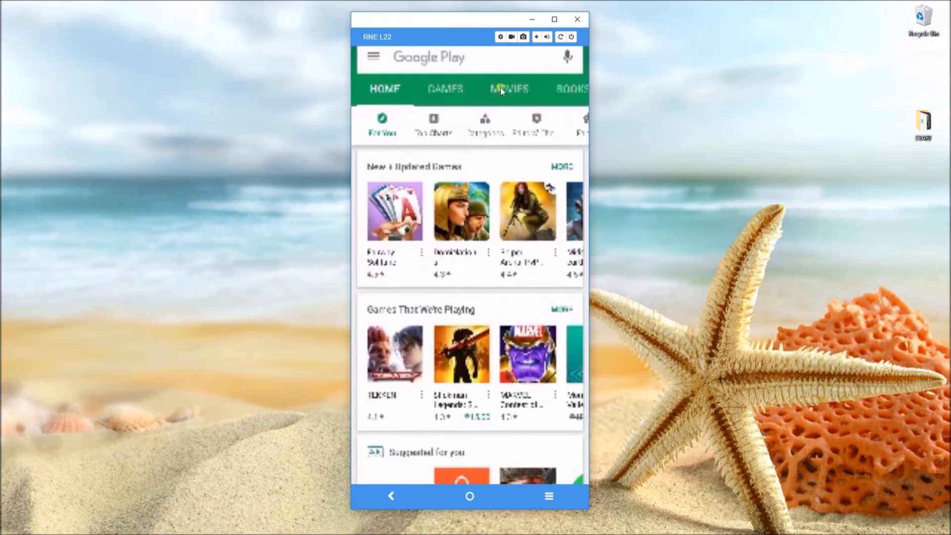
Step: Switch the mirrored Google Play app to its Movies section from the PC
{"action": "left_click", "coordinate": [511, 36]}
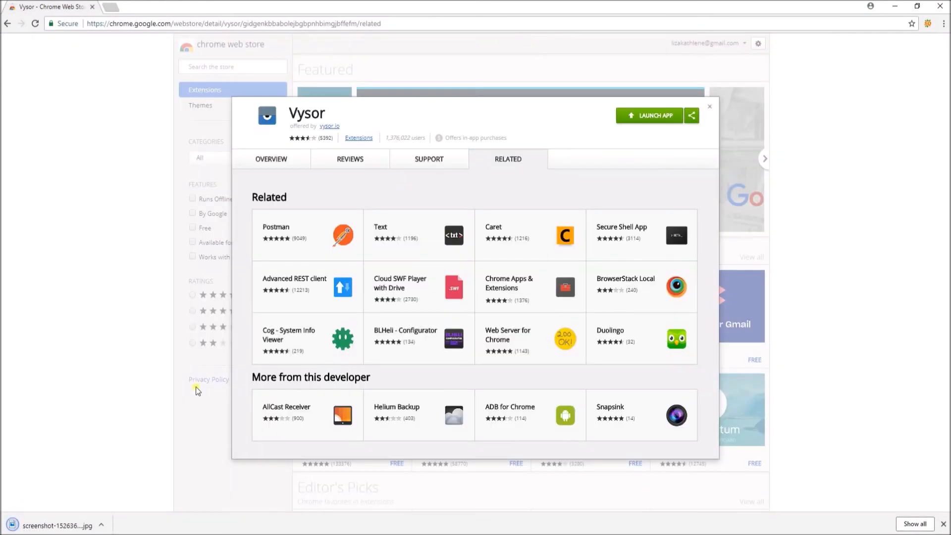
Step: View the downloaded screenshot .jpg from Chrome's download bar and move on to the AirMore site
{"action": "left_click", "coordinate": [57, 525]}
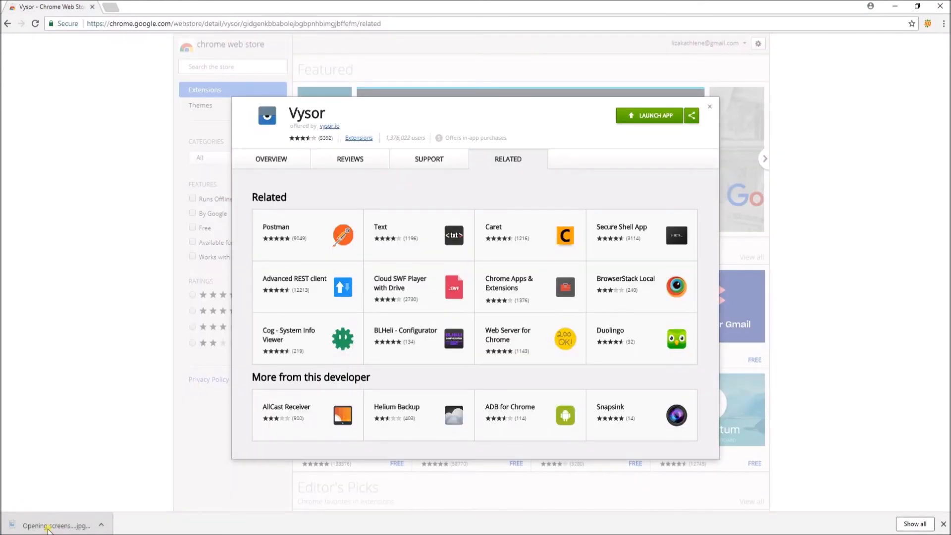
{"action": "left_click", "coordinate": [649, 114]}
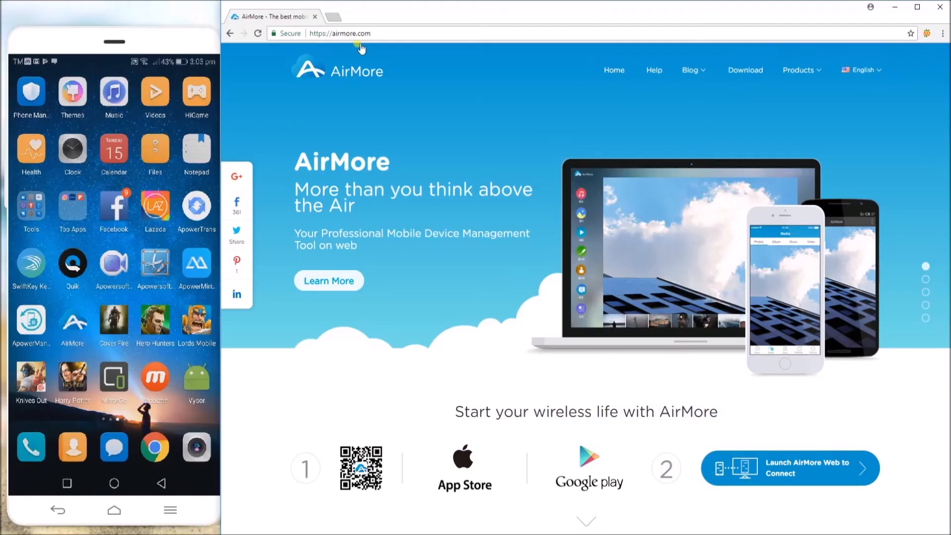
{"action": "mouse_move", "coordinate": [707, 439]}
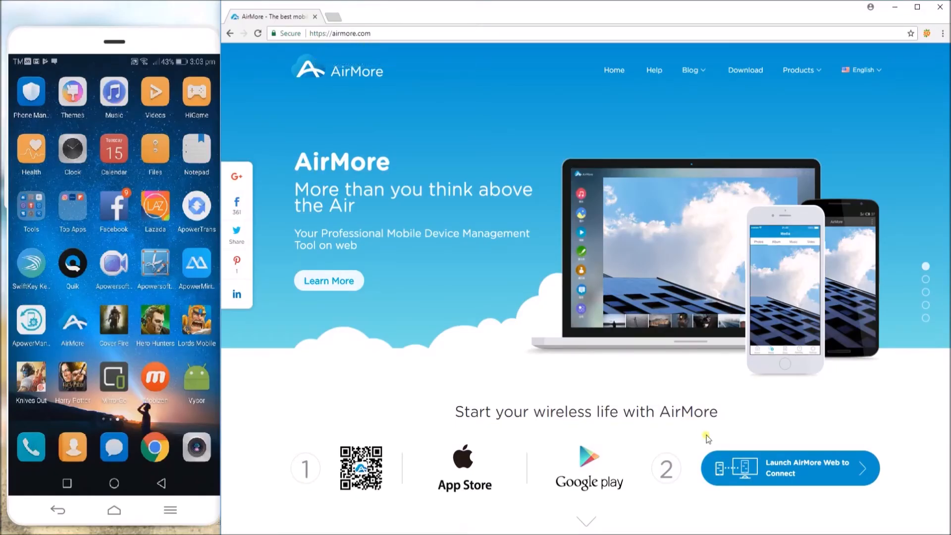
Step: Launch AirMore Web, find the phone by radar and connect to RNE-L22-HUAWEI
{"action": "left_click", "coordinate": [789, 468]}
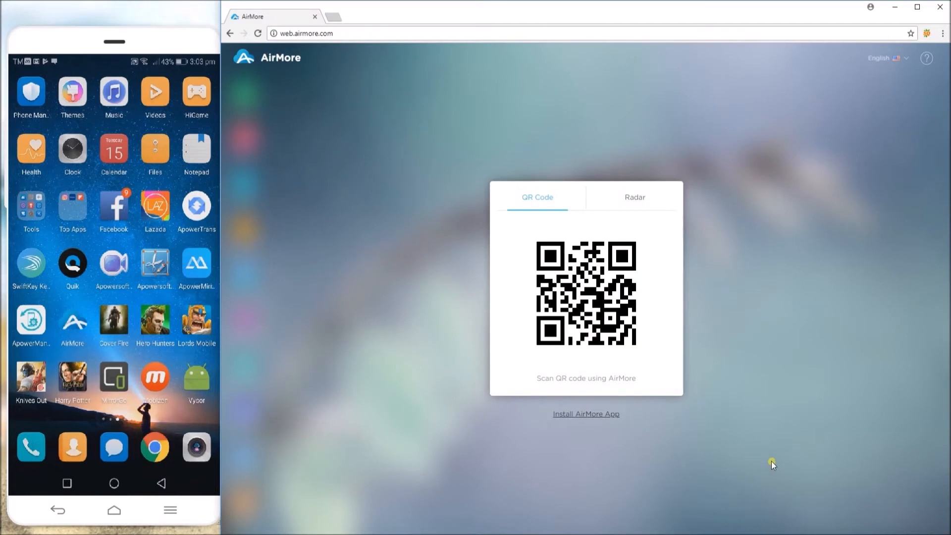
{"action": "left_click", "coordinate": [634, 197]}
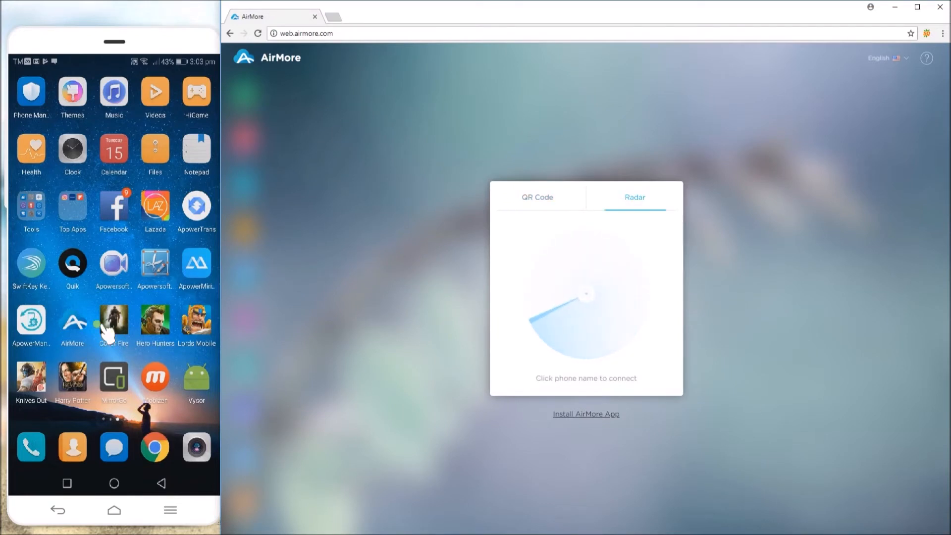
{"action": "left_click", "coordinate": [73, 325]}
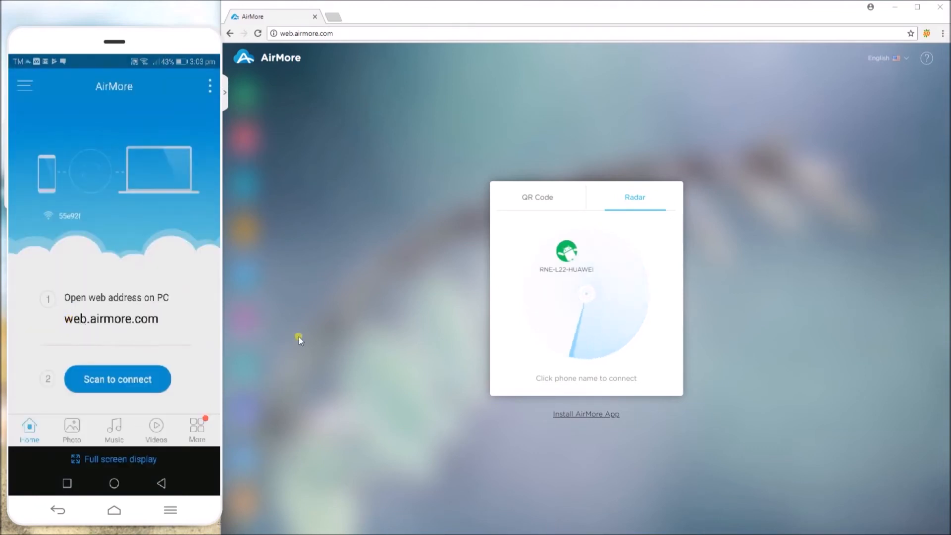
{"action": "left_click", "coordinate": [566, 250]}
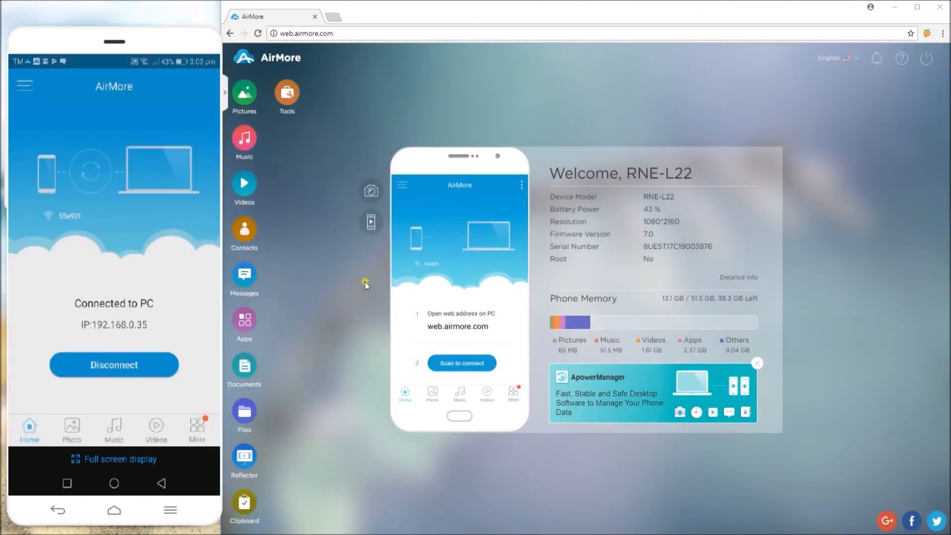
Step: Maximize Chrome and start the Reflector screen-mirroring tool
{"action": "left_click", "coordinate": [918, 7]}
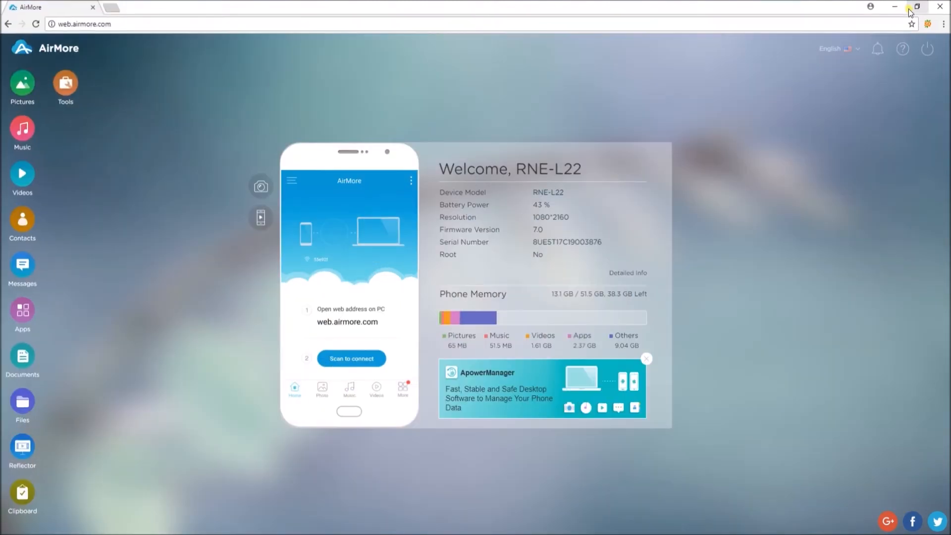
{"action": "mouse_move", "coordinate": [158, 201]}
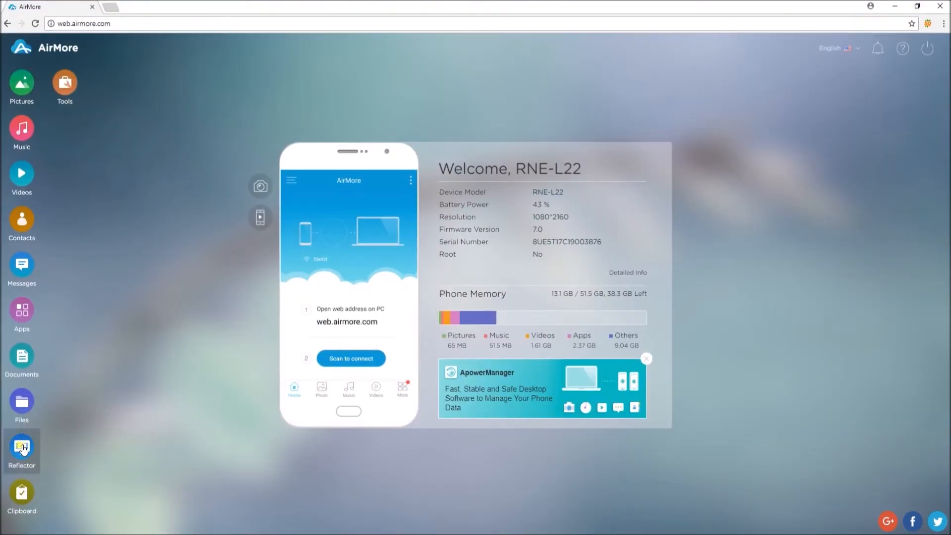
{"action": "left_click", "coordinate": [21, 449]}
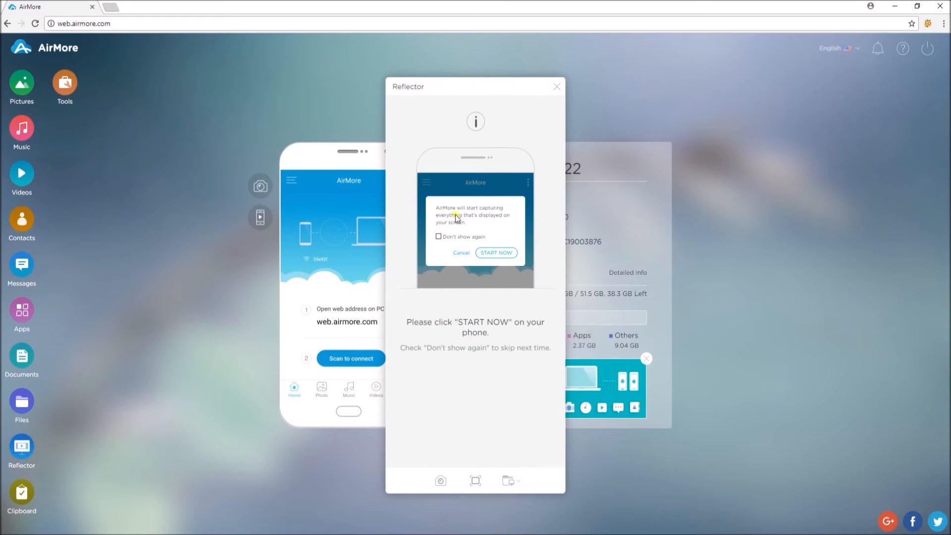
Step: Start capturing, show the World clock then the Stopwatch, and pause it at 00:03.28
{"action": "left_click", "coordinate": [496, 252]}
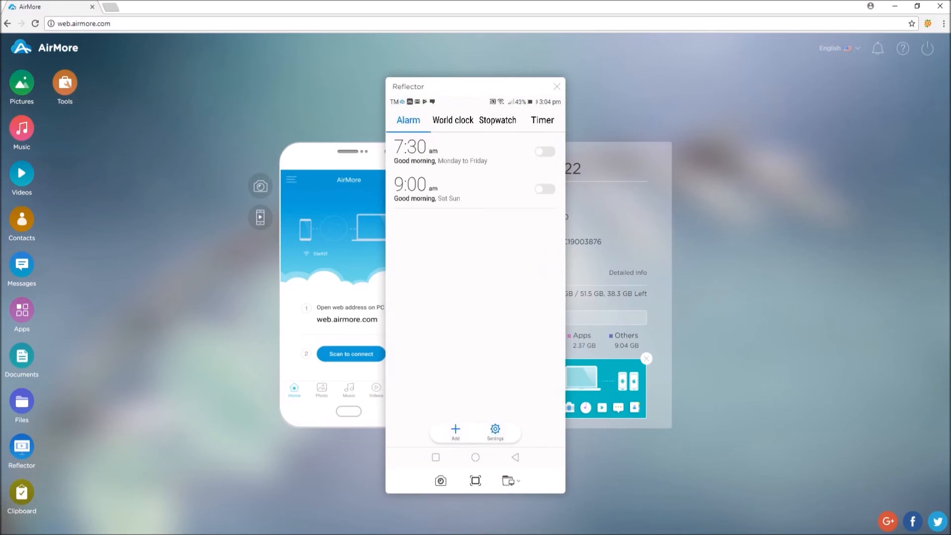
{"action": "left_click", "coordinate": [453, 120]}
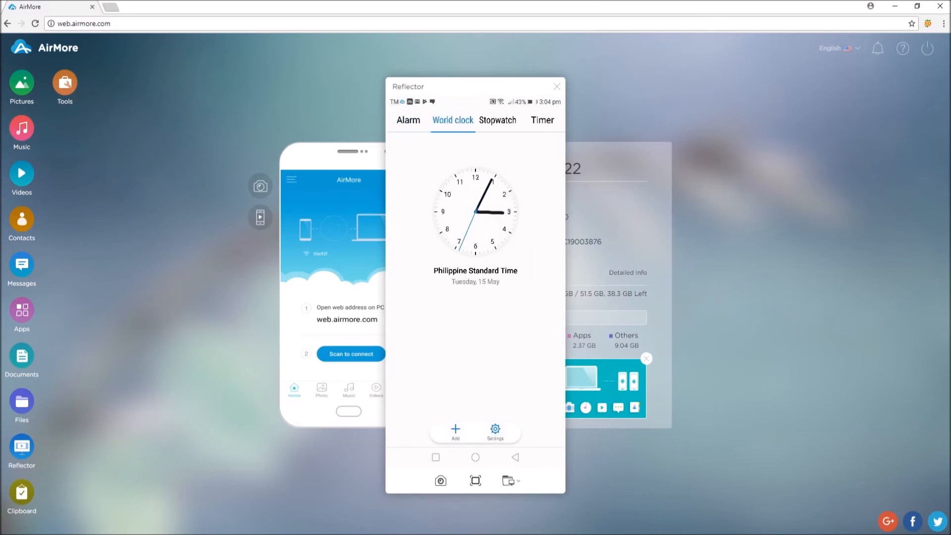
{"action": "left_click", "coordinate": [496, 120]}
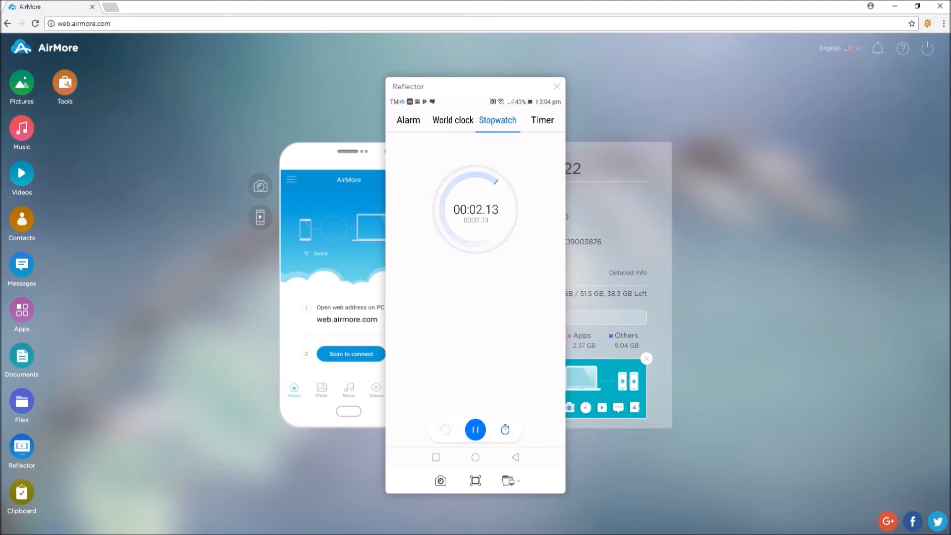
{"action": "left_click", "coordinate": [475, 429]}
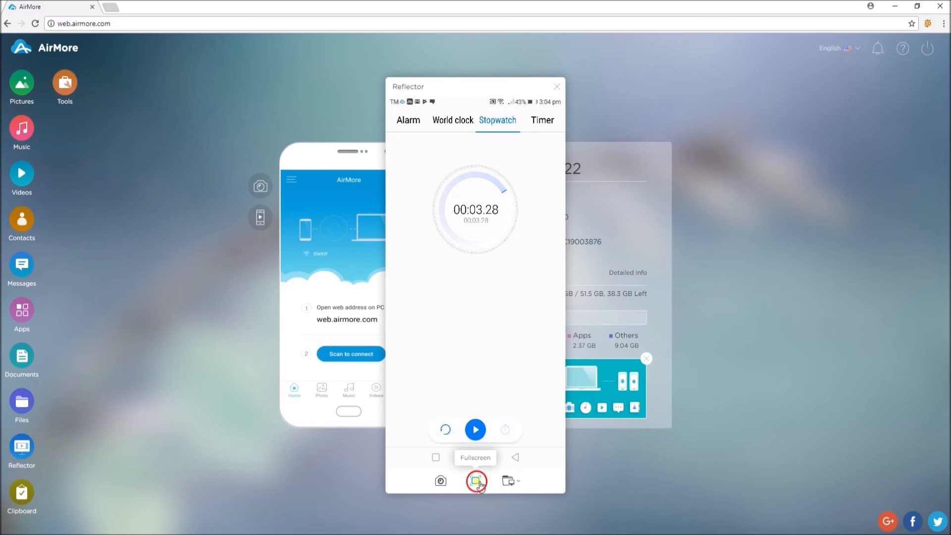
Step: Try full-screen mirroring and bring up the screenshot save-location choices (phone or PC)
{"action": "left_click", "coordinate": [475, 480]}
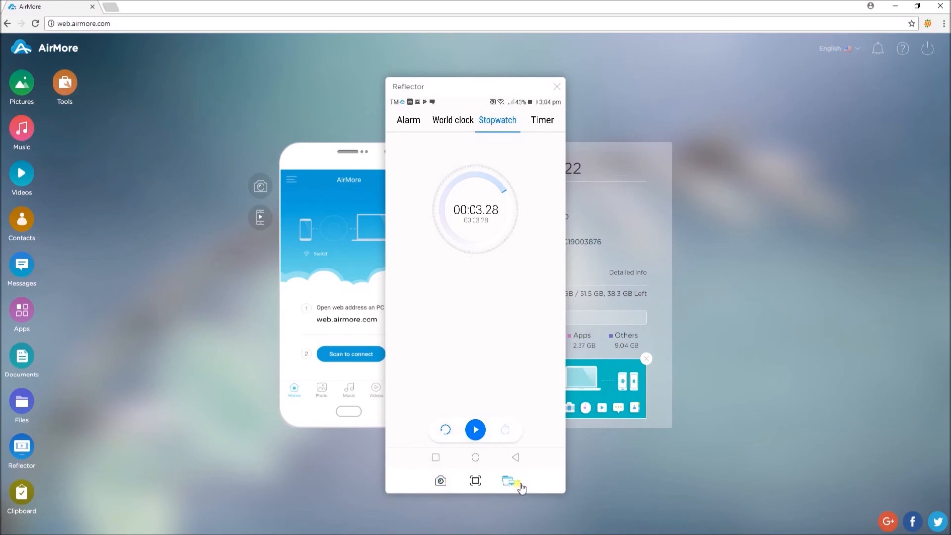
{"action": "left_click", "coordinate": [509, 480]}
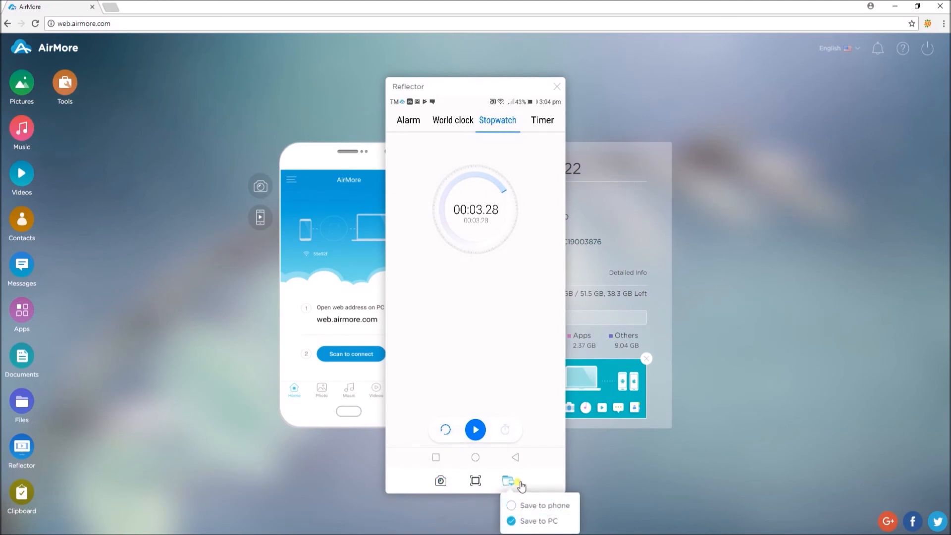